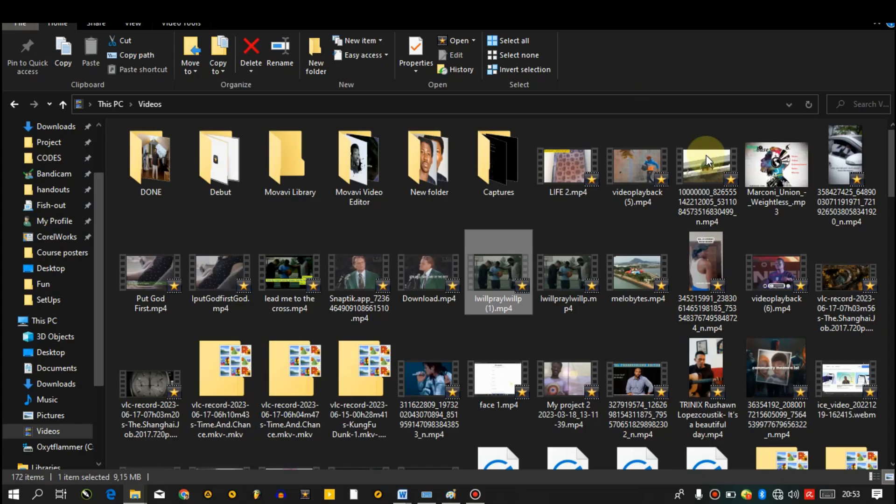
- Show the Open with app choices for lwillpraylwillp.mp4 in the Videos folder
{"action": "scroll", "scroll_direction": "down", "scroll_amount": 3}
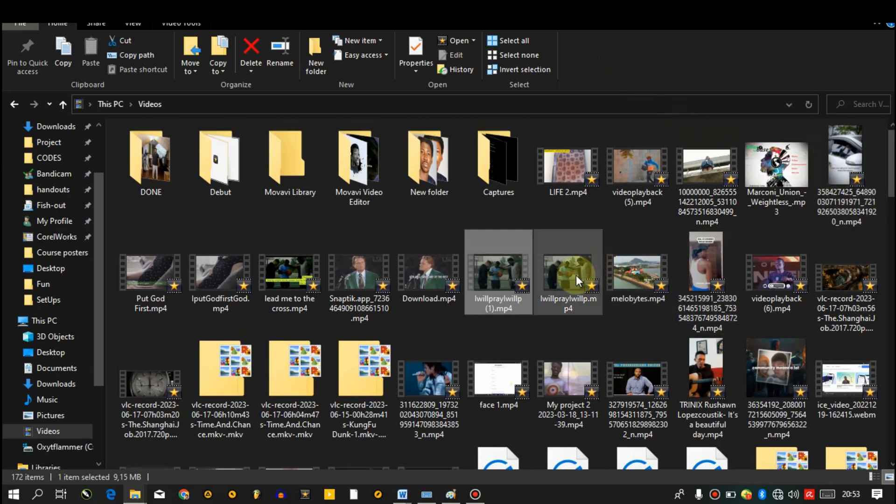
{"action": "right_click", "coordinate": [568, 274]}
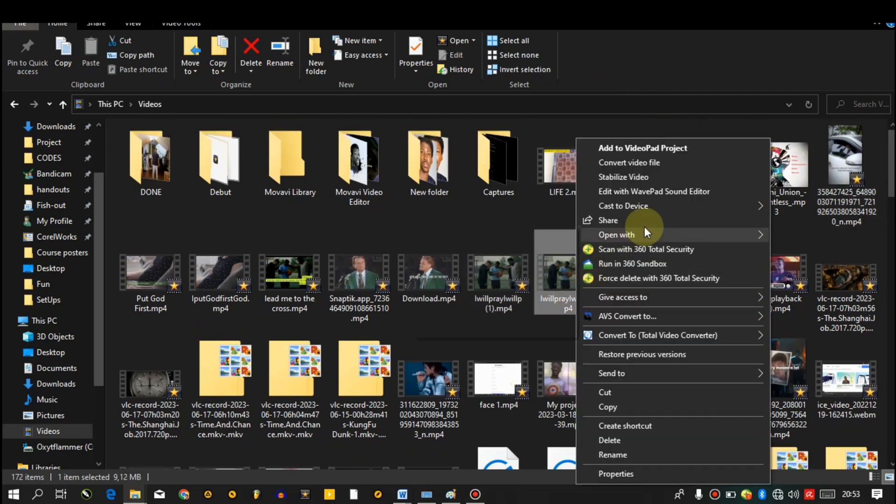
{"action": "left_click", "coordinate": [616, 234]}
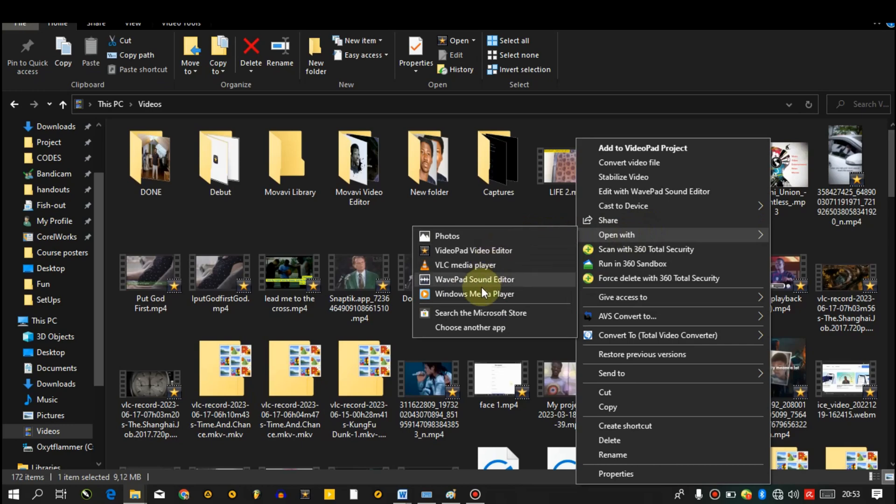
{"action": "mouse_move", "coordinate": [470, 326]}
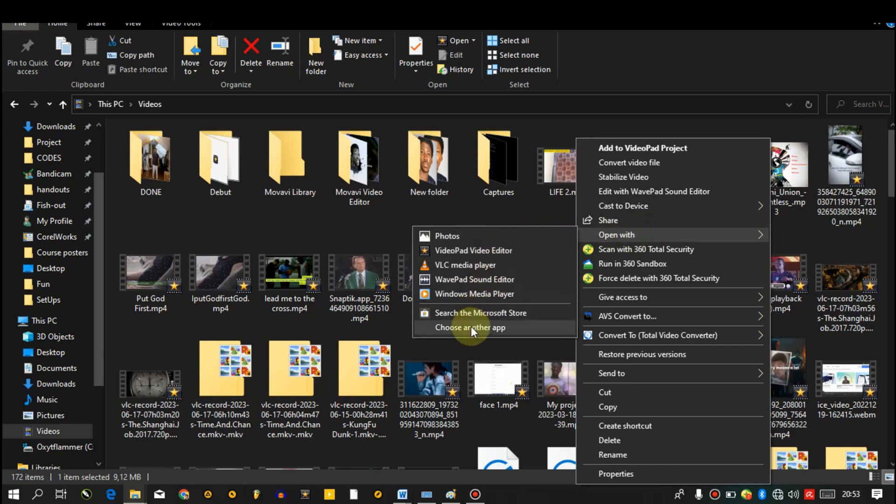
- Choose VLC media player as the app that always opens .mp4 files and confirm
{"action": "left_click", "coordinate": [470, 326]}
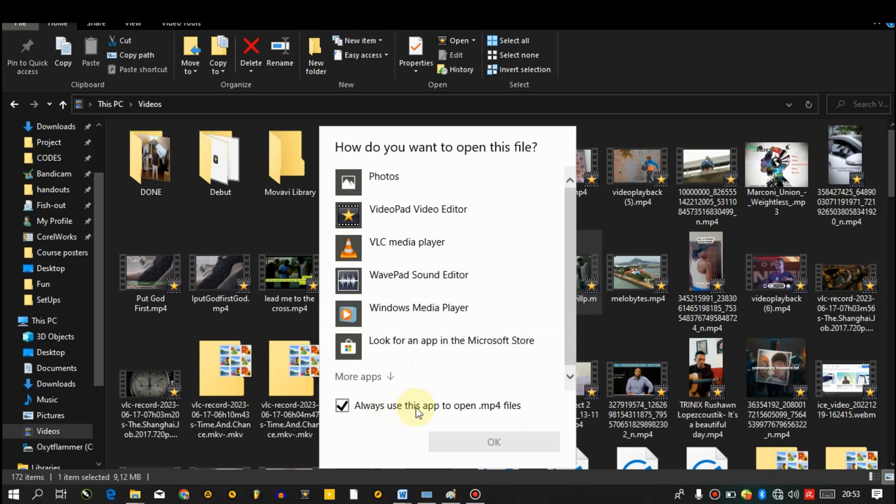
{"action": "mouse_move", "coordinate": [437, 414]}
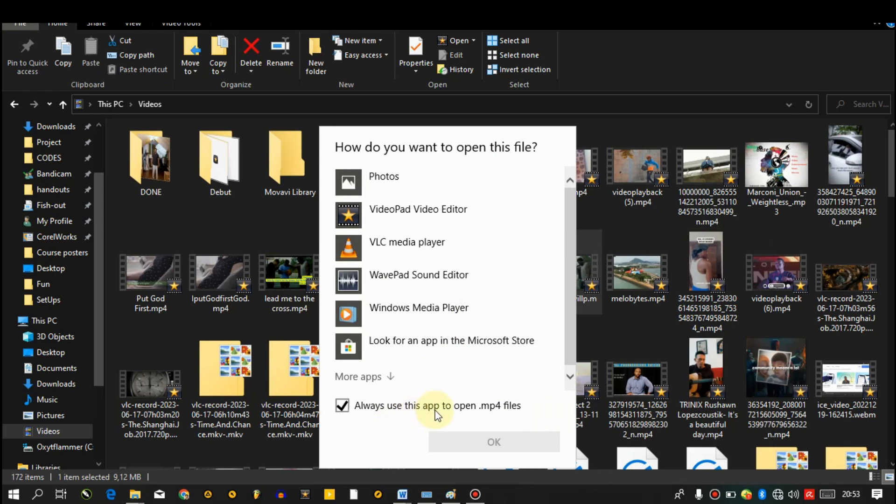
{"action": "mouse_move", "coordinate": [443, 414]}
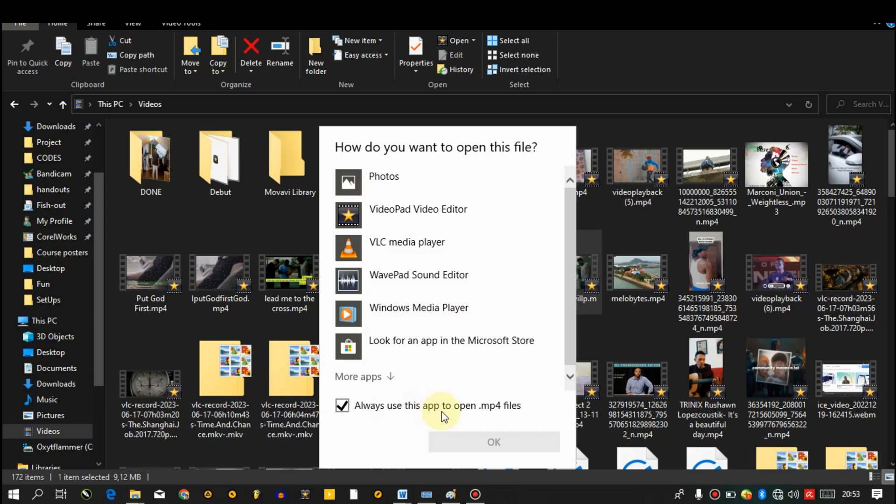
{"action": "mouse_move", "coordinate": [455, 416]}
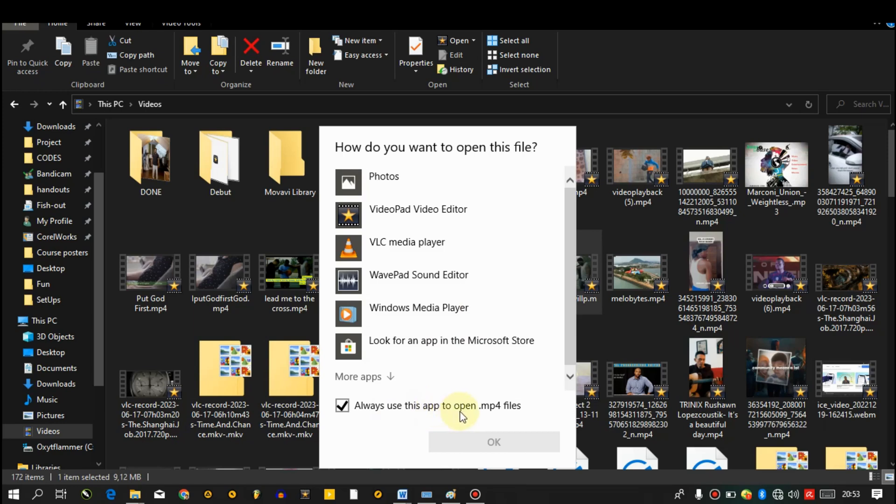
{"action": "mouse_move", "coordinate": [477, 416]}
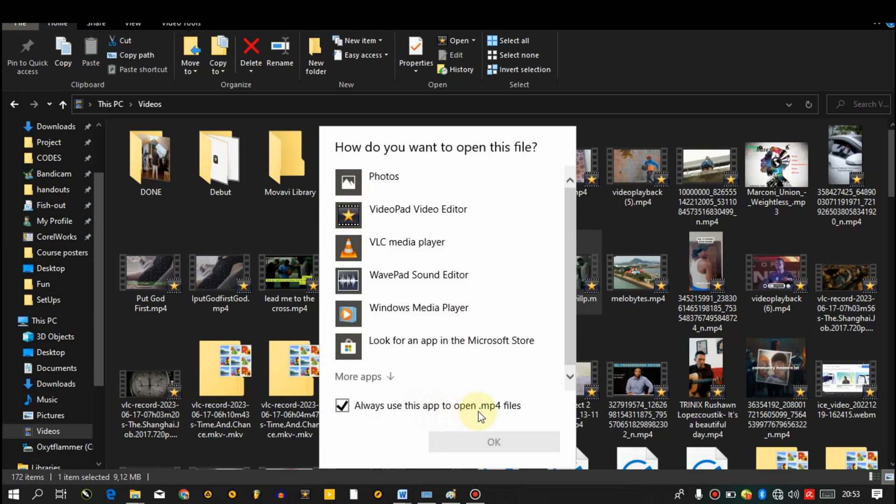
{"action": "mouse_move", "coordinate": [499, 416]}
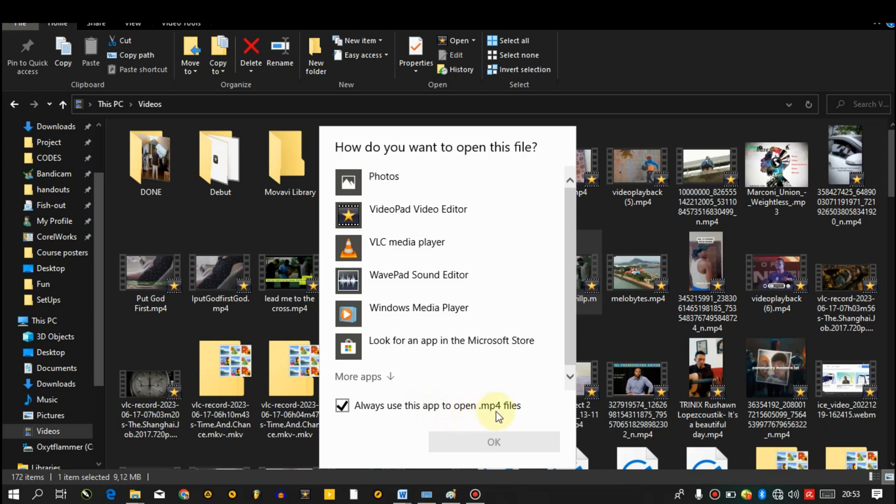
{"action": "left_click", "coordinate": [407, 242]}
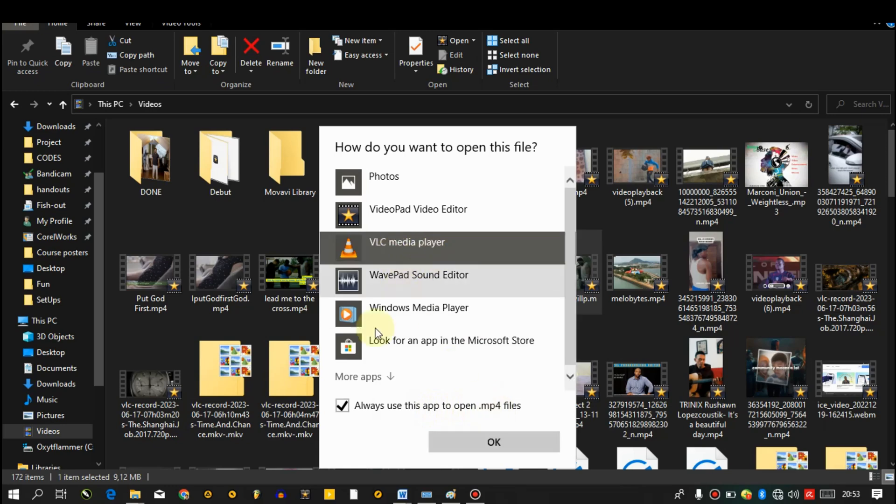
{"action": "mouse_move", "coordinate": [414, 423]}
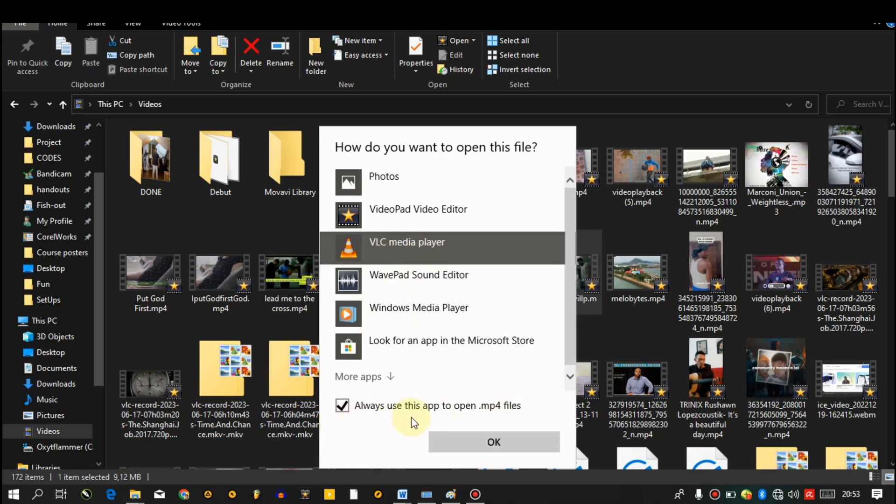
{"action": "left_click", "coordinate": [493, 441]}
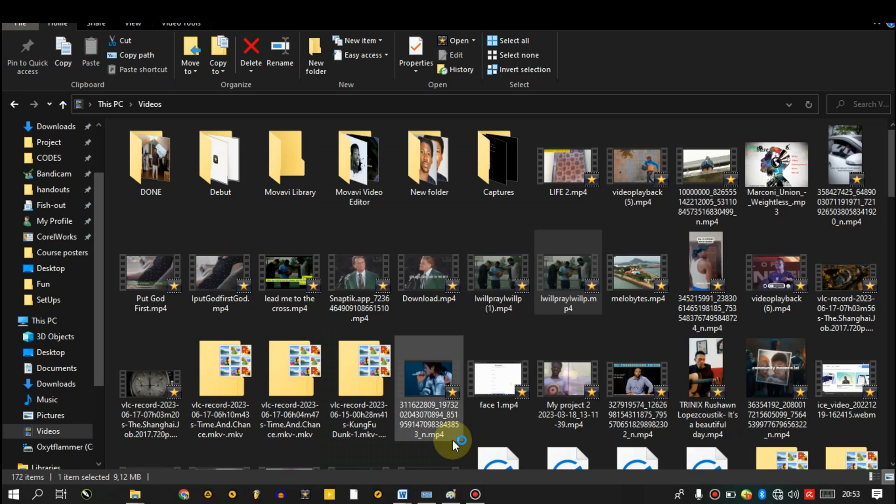
- From an .mkv video in Captures, set VLC media player to always open .mkv files
{"action": "double_click", "coordinate": [566, 272]}
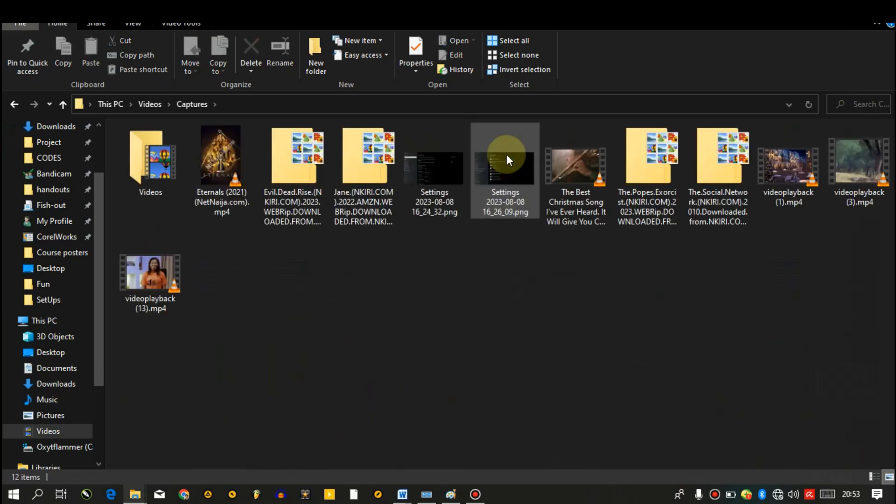
{"action": "mouse_move", "coordinate": [137, 292]}
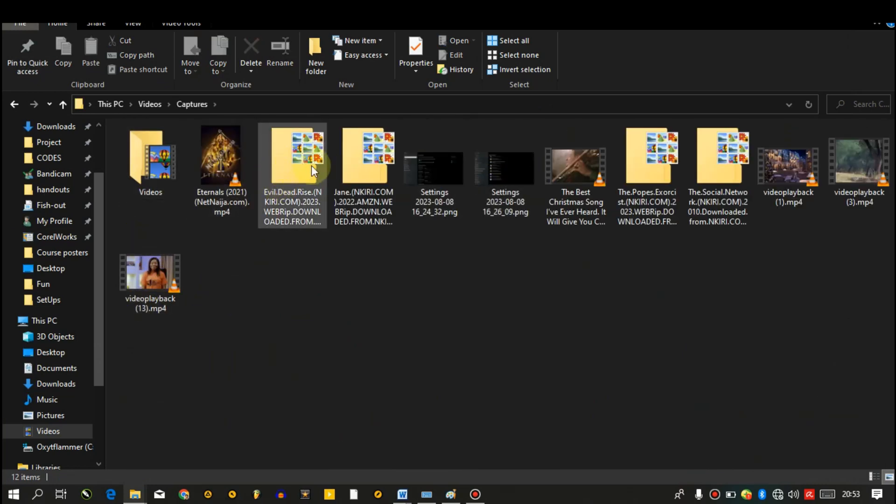
{"action": "left_click", "coordinate": [363, 157]}
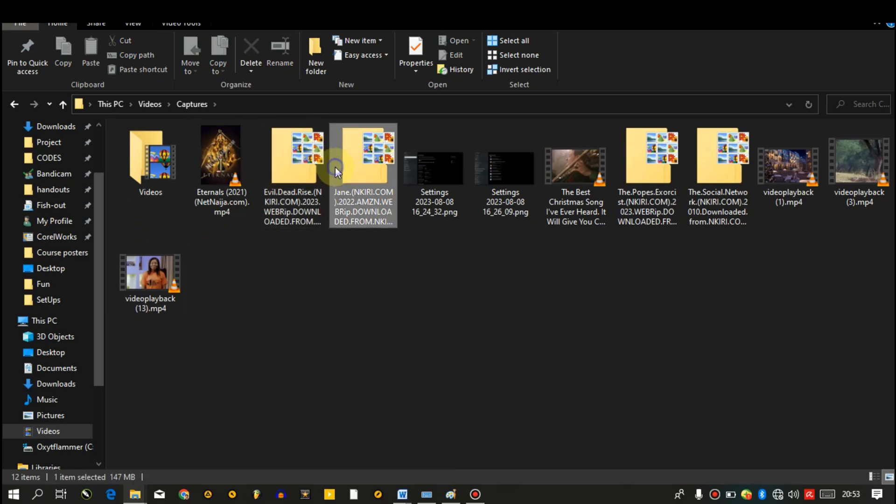
{"action": "right_click", "coordinate": [363, 166]}
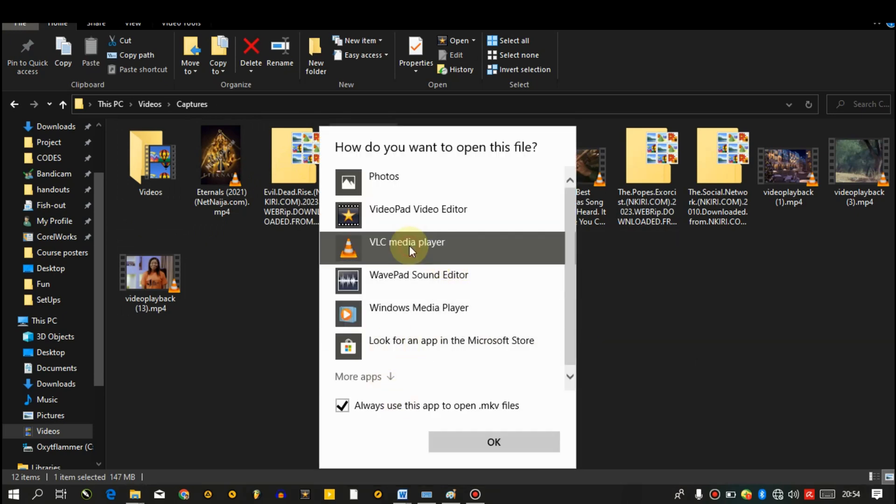
{"action": "mouse_move", "coordinate": [493, 441]}
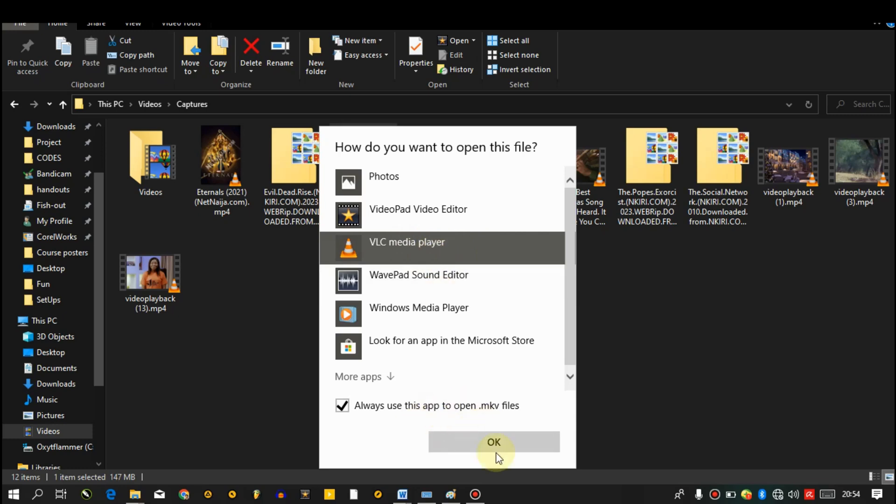
{"action": "left_click", "coordinate": [493, 442]}
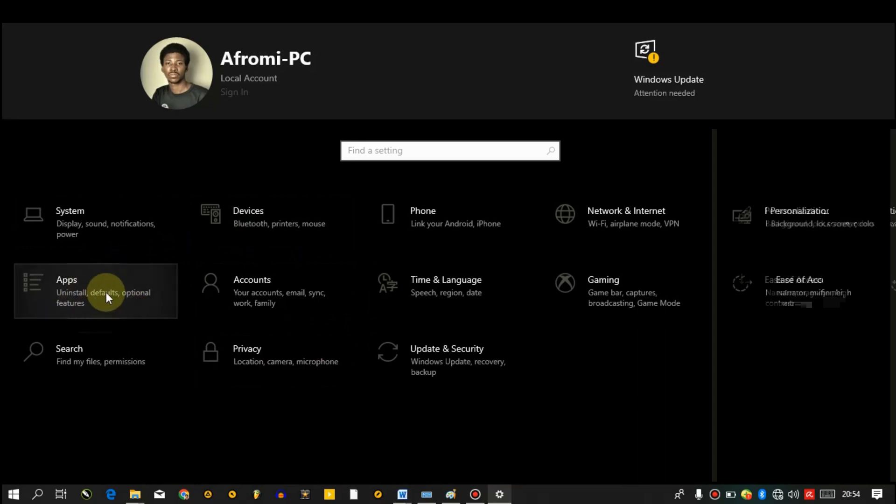
- Go to the Apps section of Windows Settings
{"action": "left_click", "coordinate": [96, 290]}
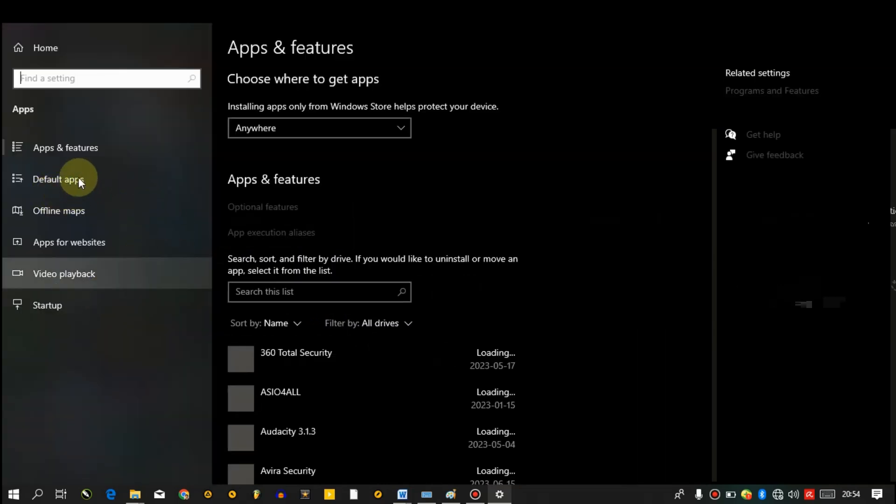
{"action": "mouse_move", "coordinate": [80, 179]}
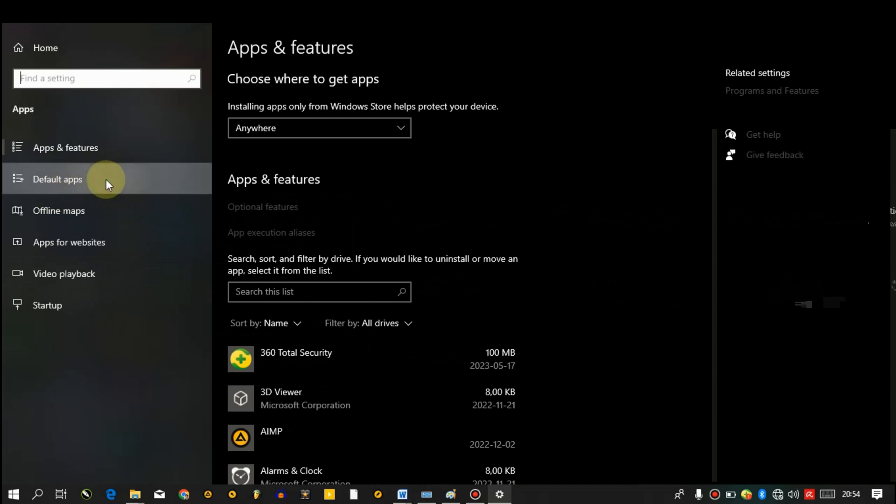
- On the Default apps page, set VLC media player as the default video player
{"action": "left_click", "coordinate": [56, 180]}
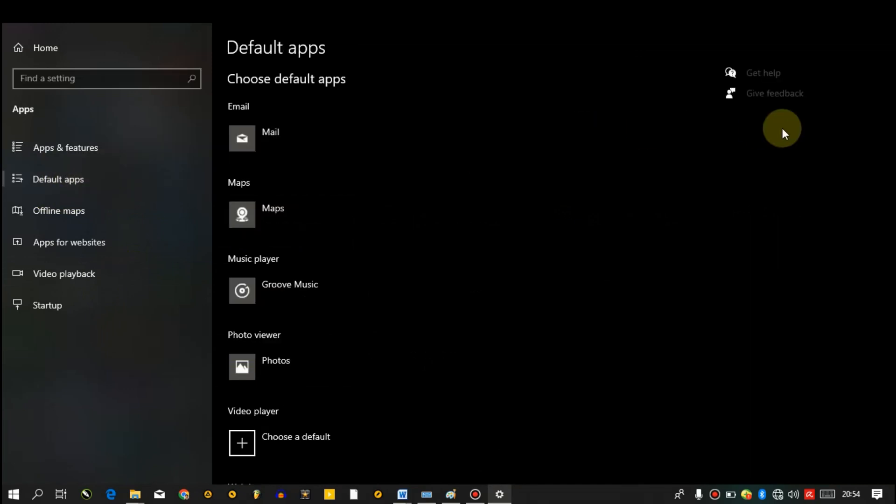
{"action": "scroll", "scroll_direction": "down", "scroll_amount": 3}
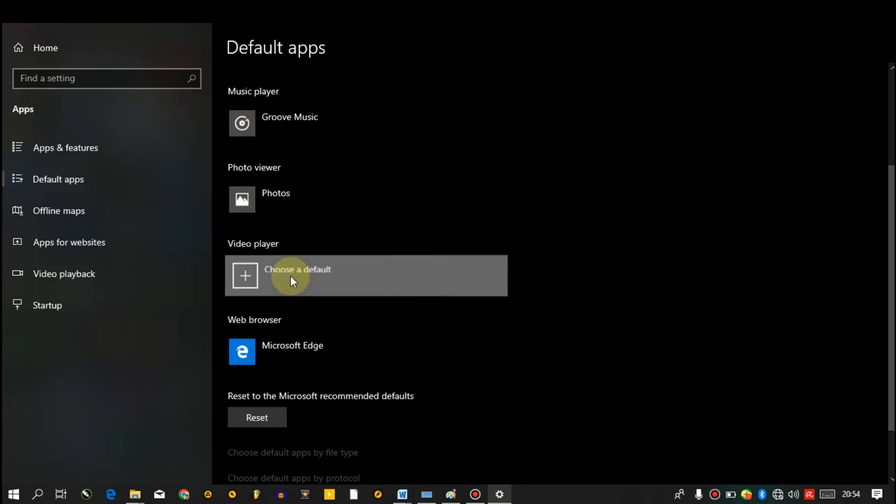
{"action": "left_click", "coordinate": [296, 275]}
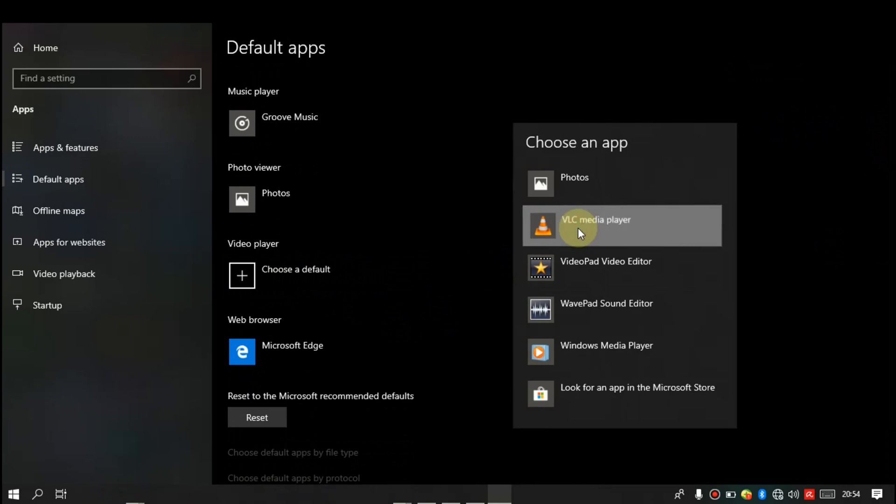
{"action": "mouse_move", "coordinate": [696, 232]}
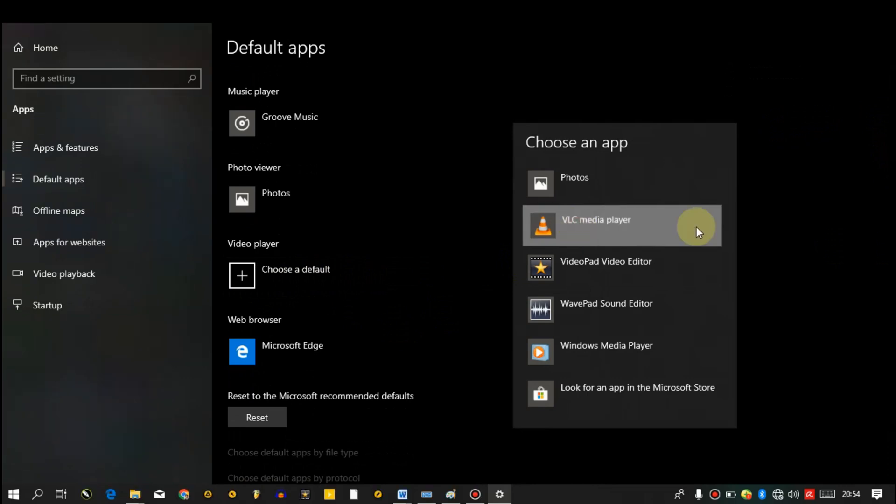
{"action": "left_click", "coordinate": [596, 219]}
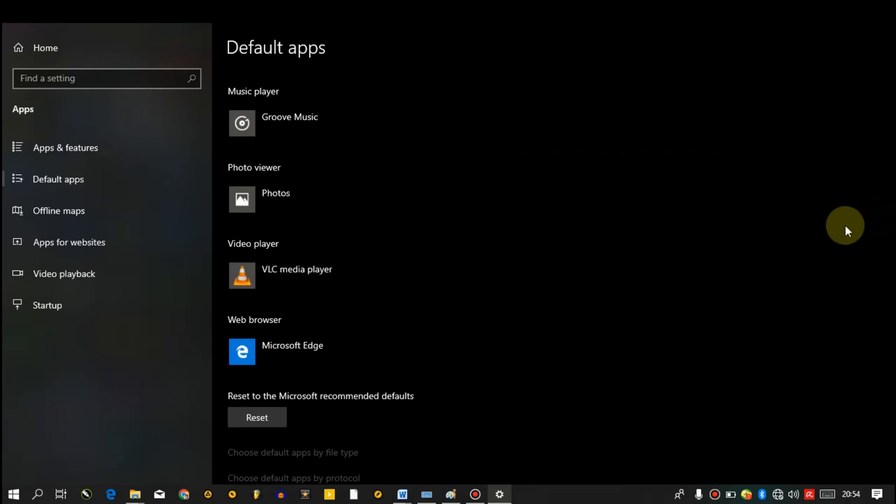